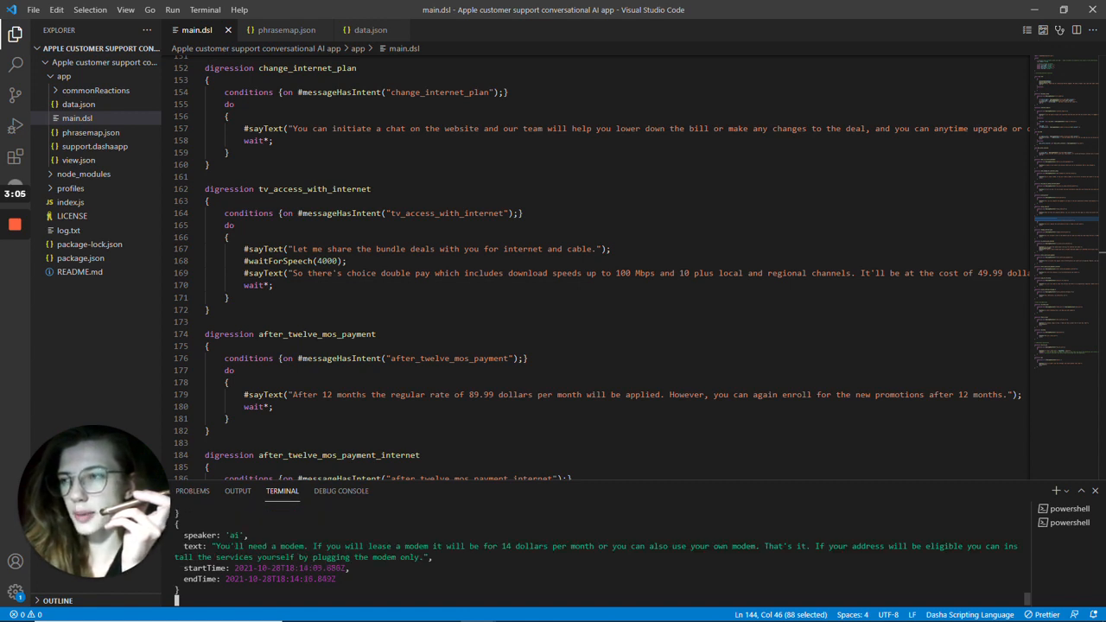
scroll("down", 3)
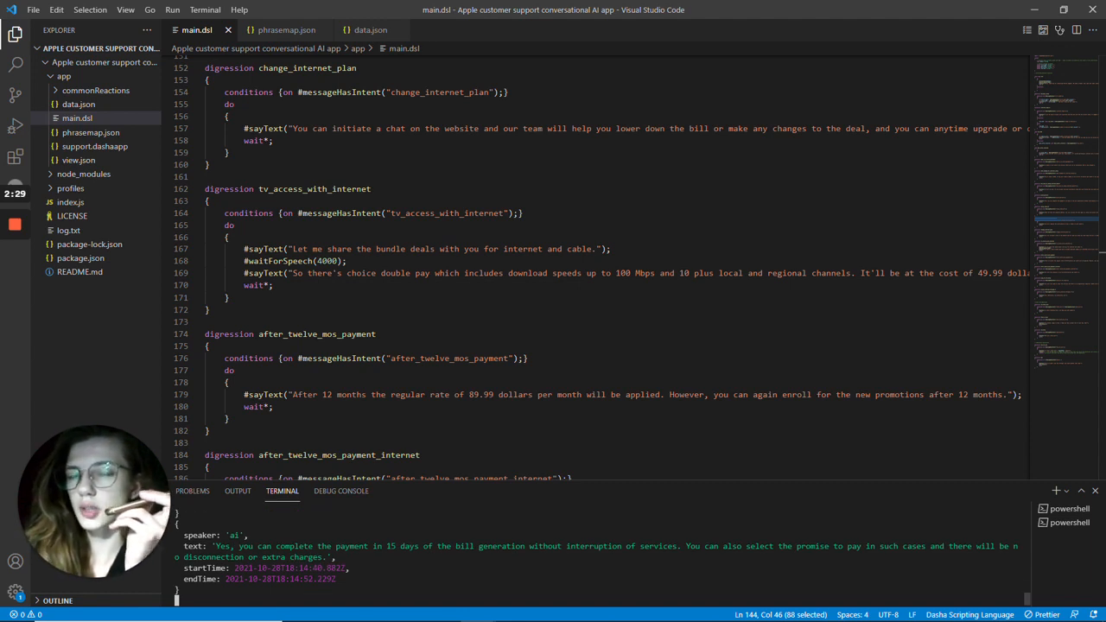
scroll("down", 3)
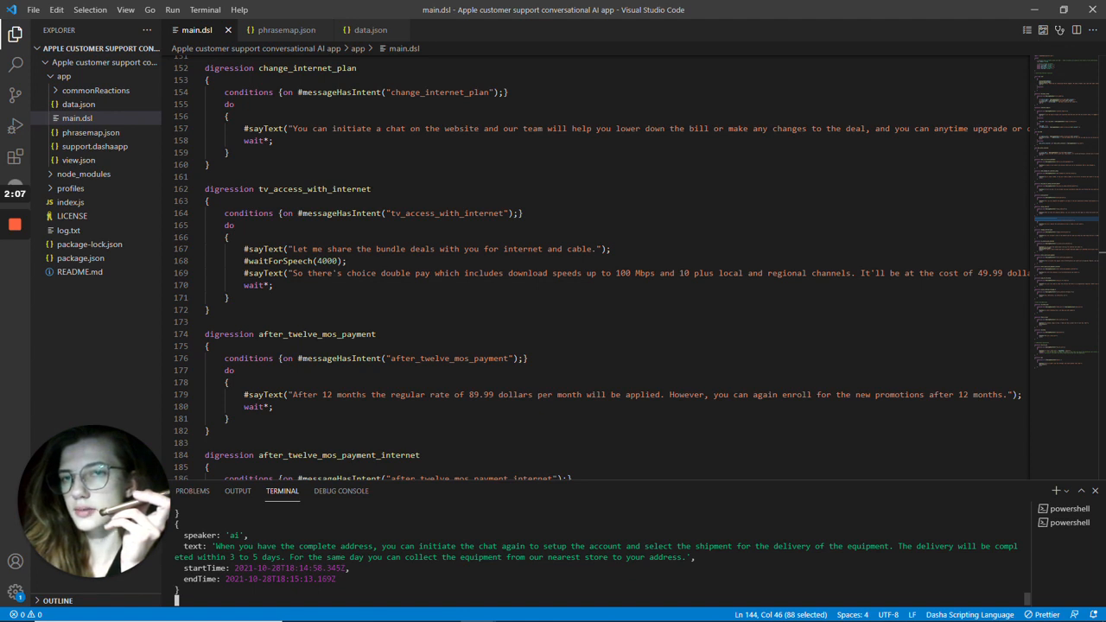
scroll("down", 3)
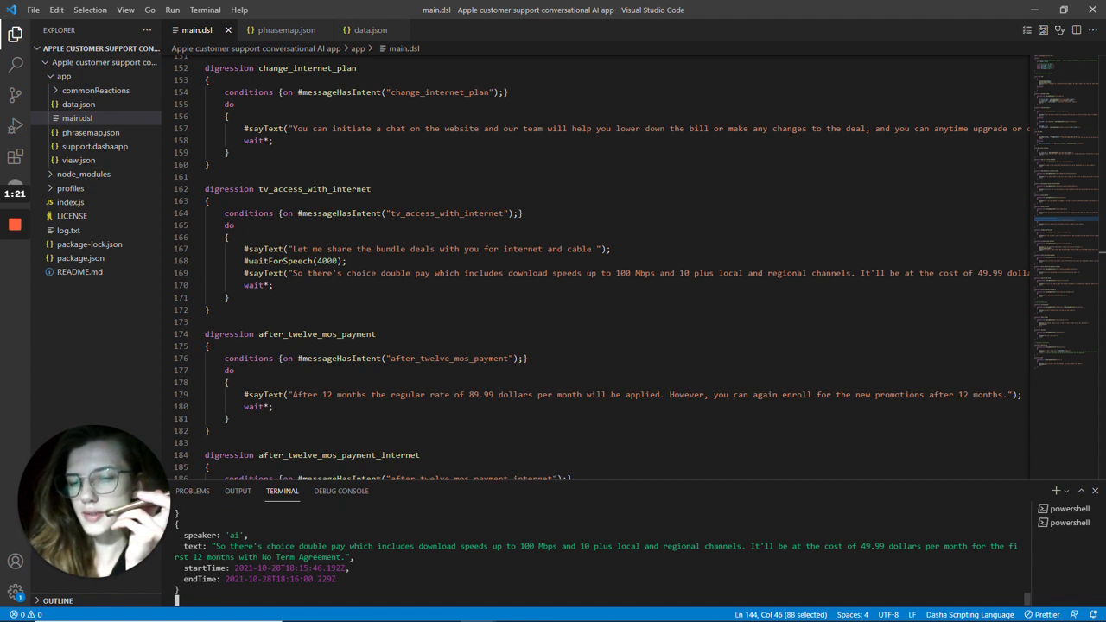
scroll("down", 3)
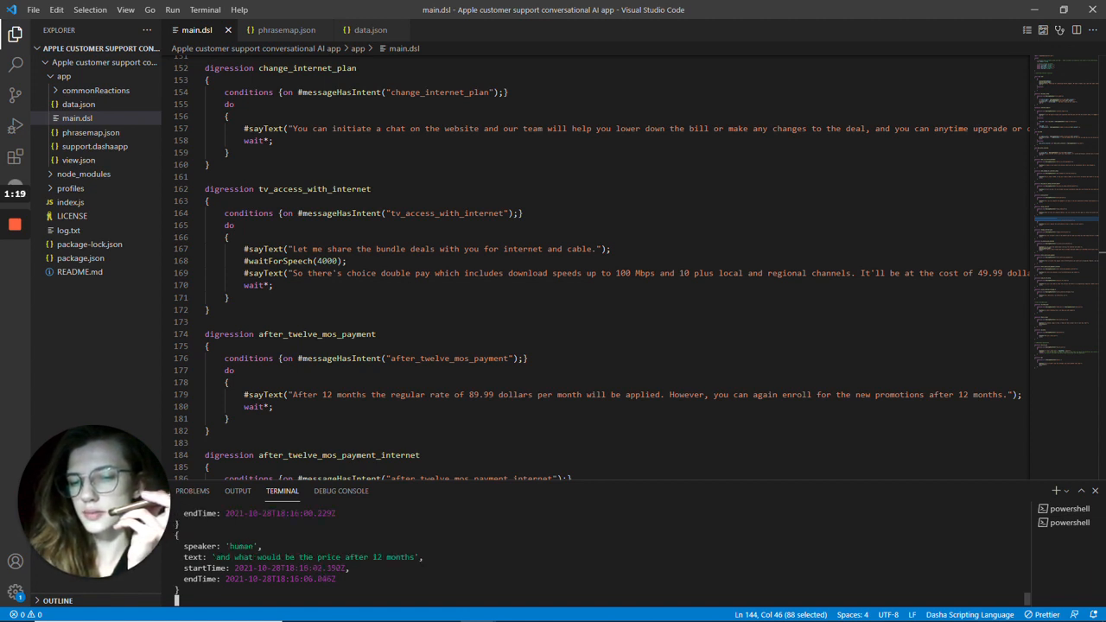